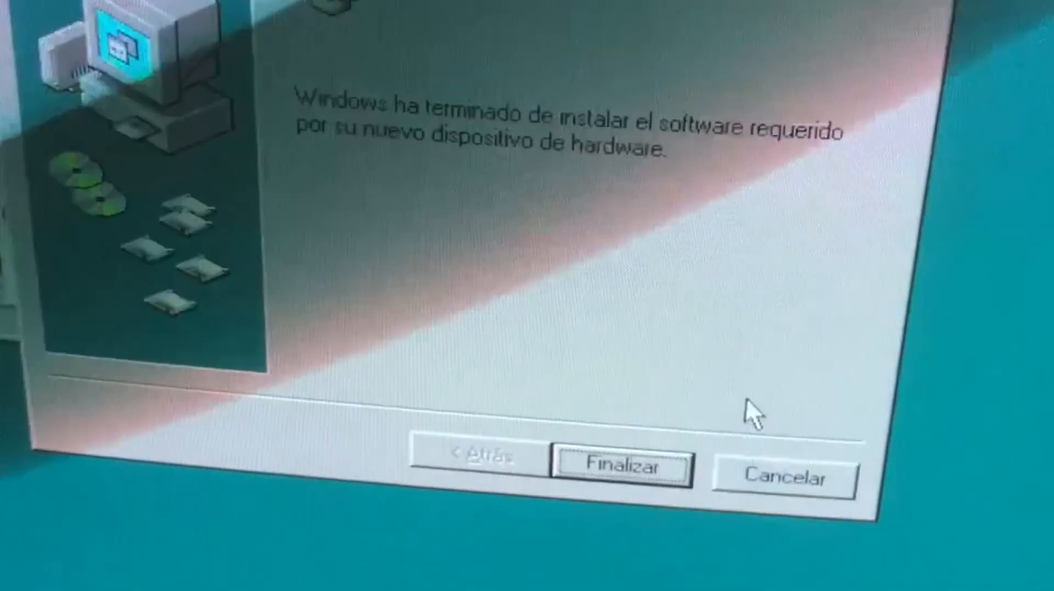
Finish the Add New Hardware wizard with Finalizar and confirm Sí to restart the computer.
click(620, 466)
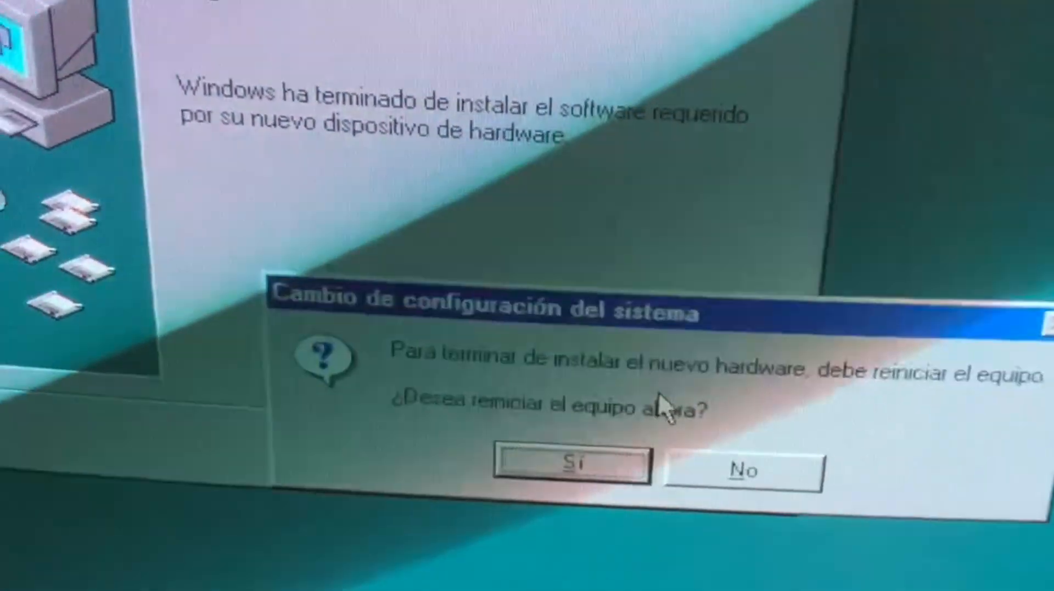
click(570, 463)
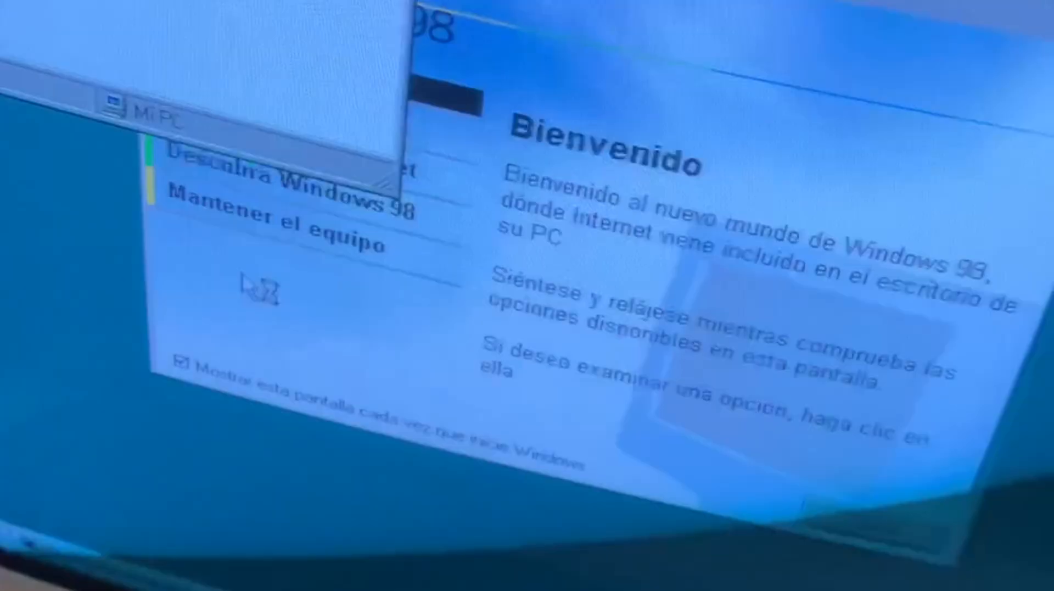